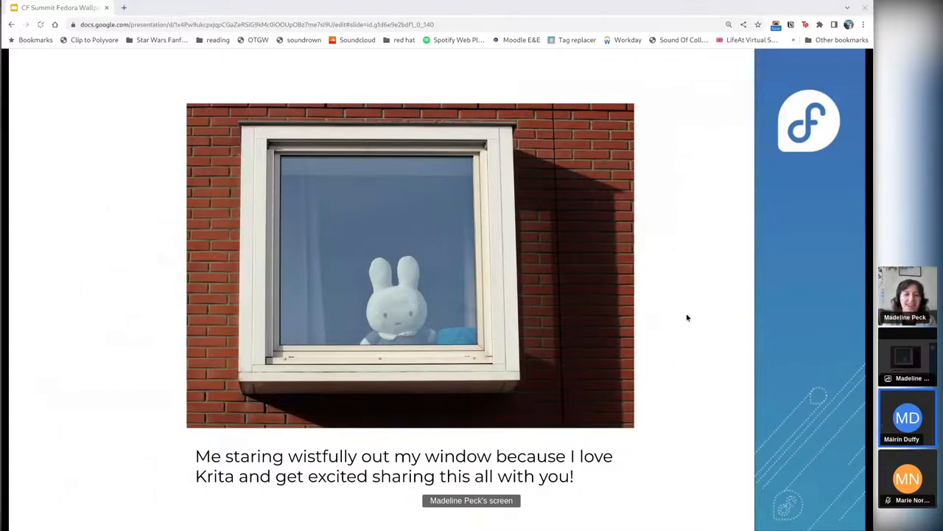
{"action": "mouse_move", "coordinate": [524, 463]}
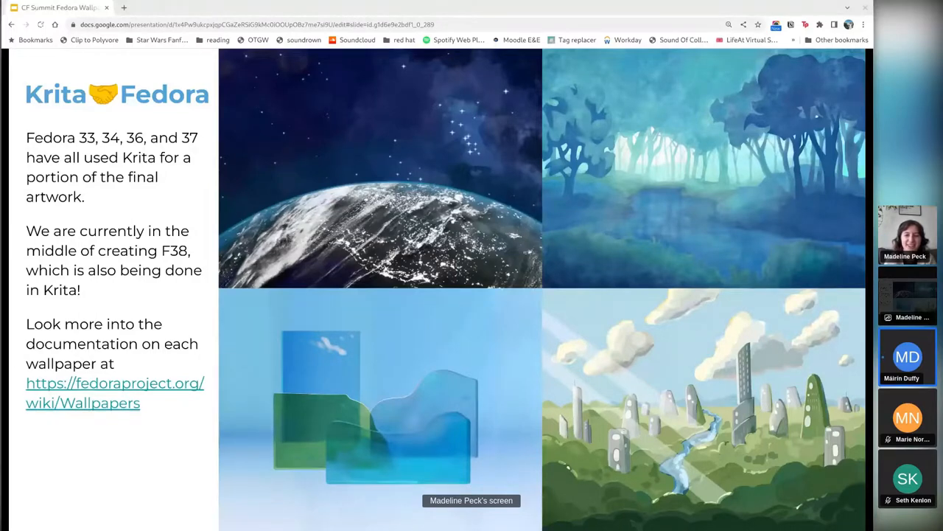
Step: Stop sharing the slides so Mairin Duffy's avatar fills the main view
{"action": "left_click", "coordinate": [908, 357]}
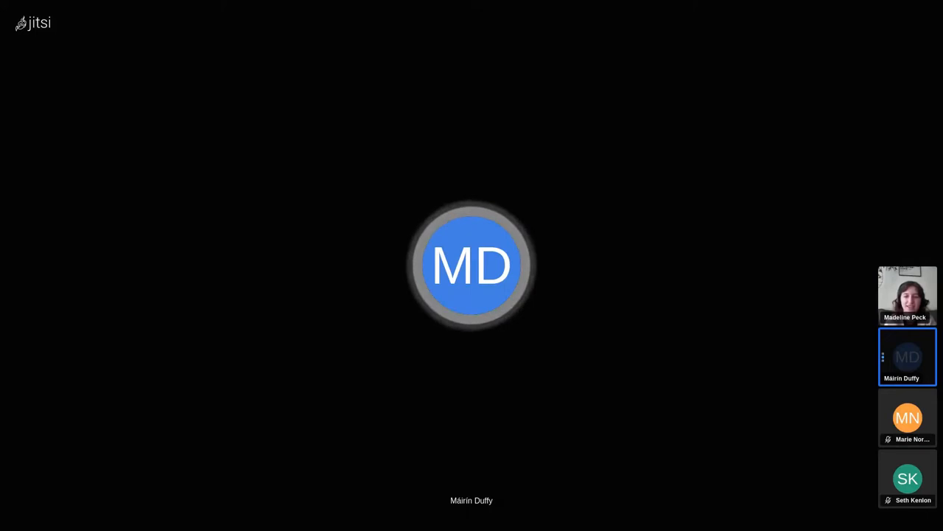